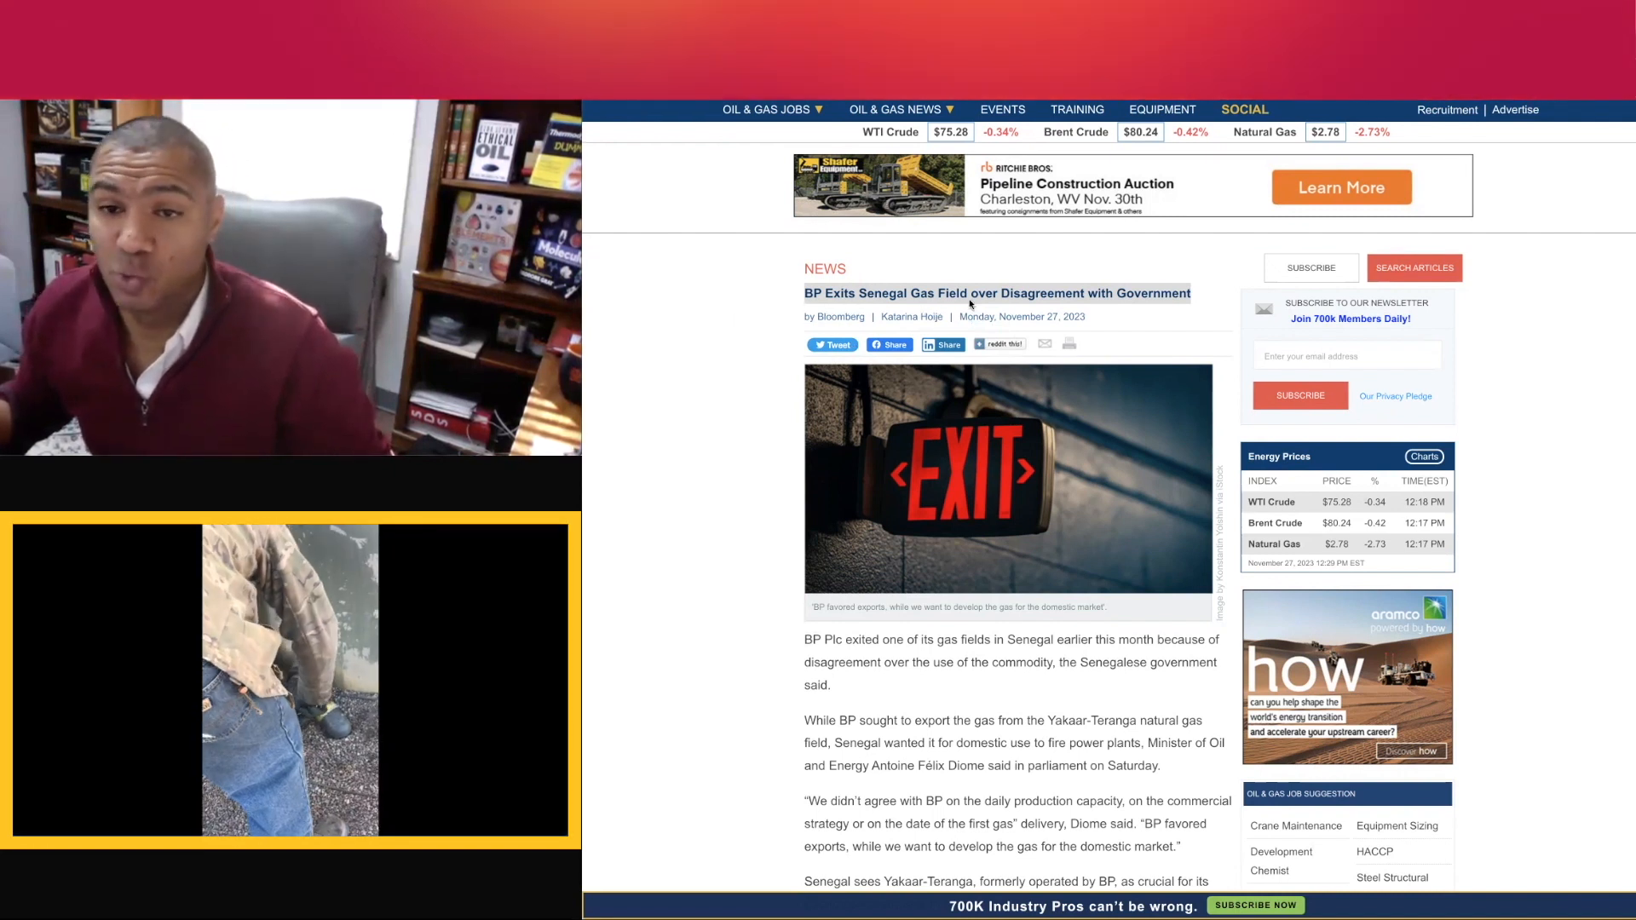
Step: Scroll past the headline image and highlight the article's opening sentence
{"action": "scroll", "scroll_direction": "down", "scroll_amount": 3}
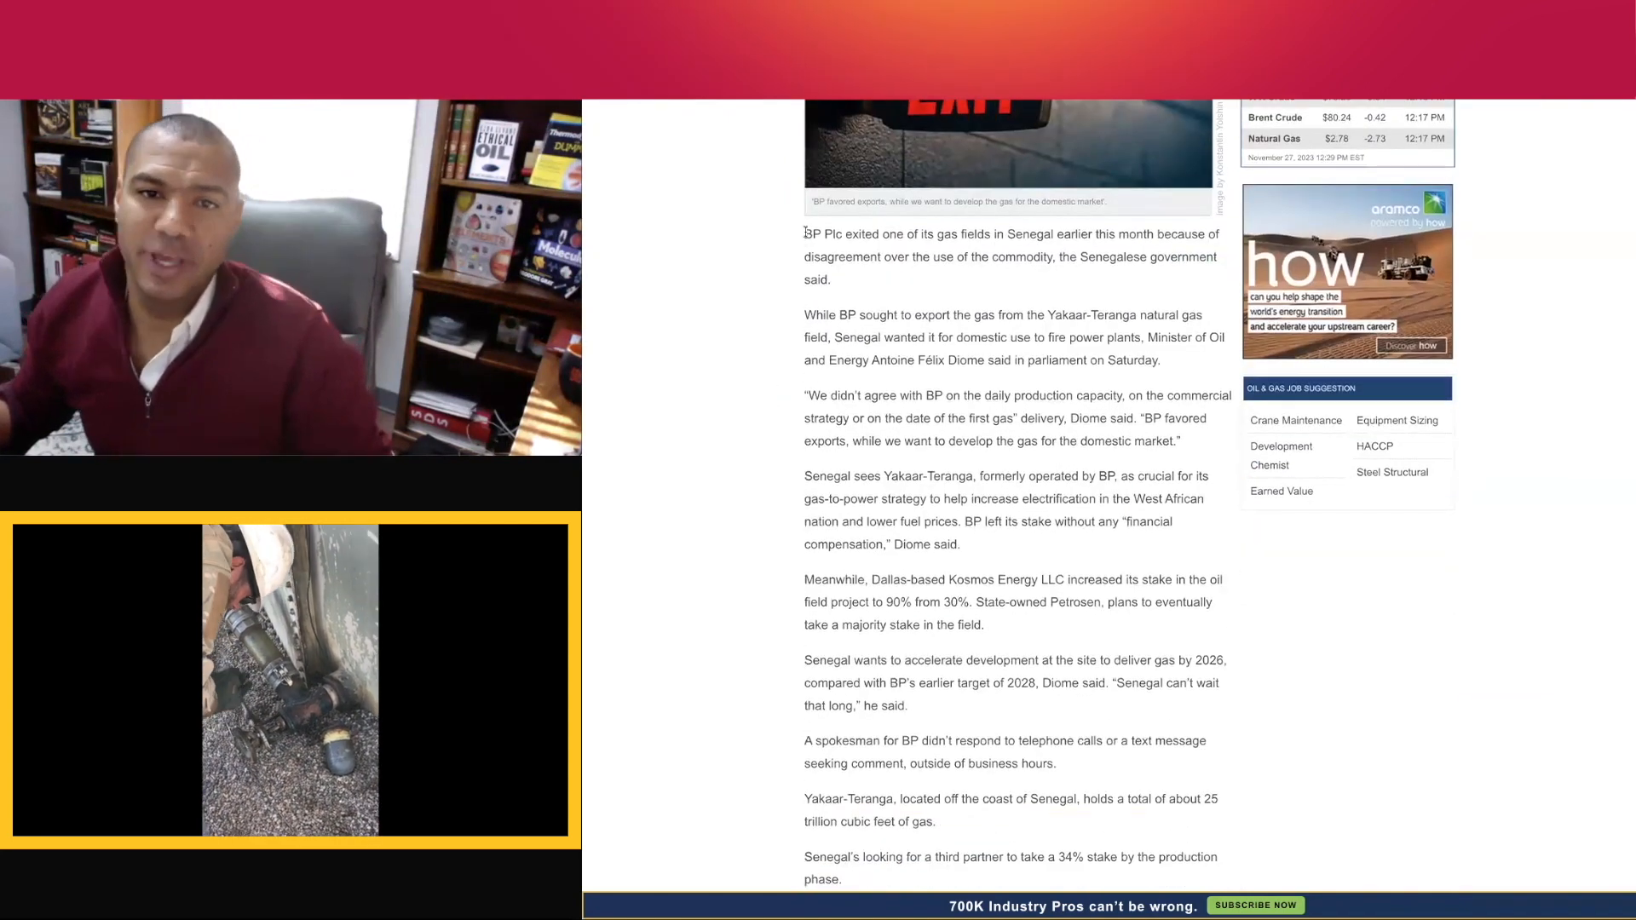
{"action": "left_click_drag", "start_coordinate": [804, 234], "coordinate": [895, 233]}
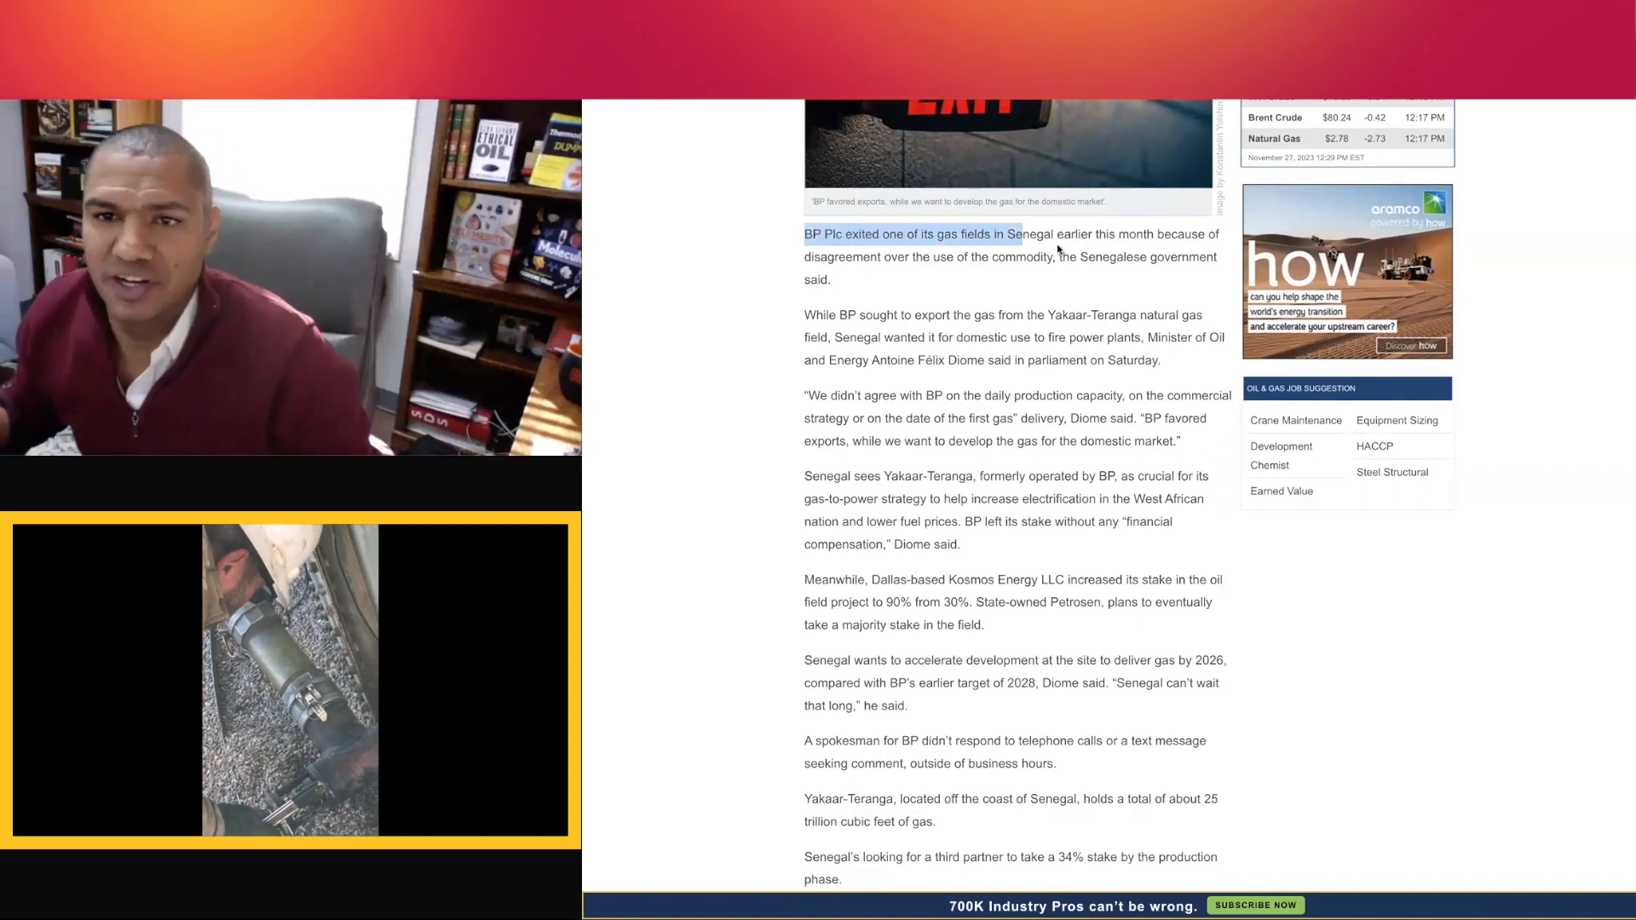
{"action": "left_click_drag", "start_coordinate": [1023, 234], "coordinate": [953, 257]}
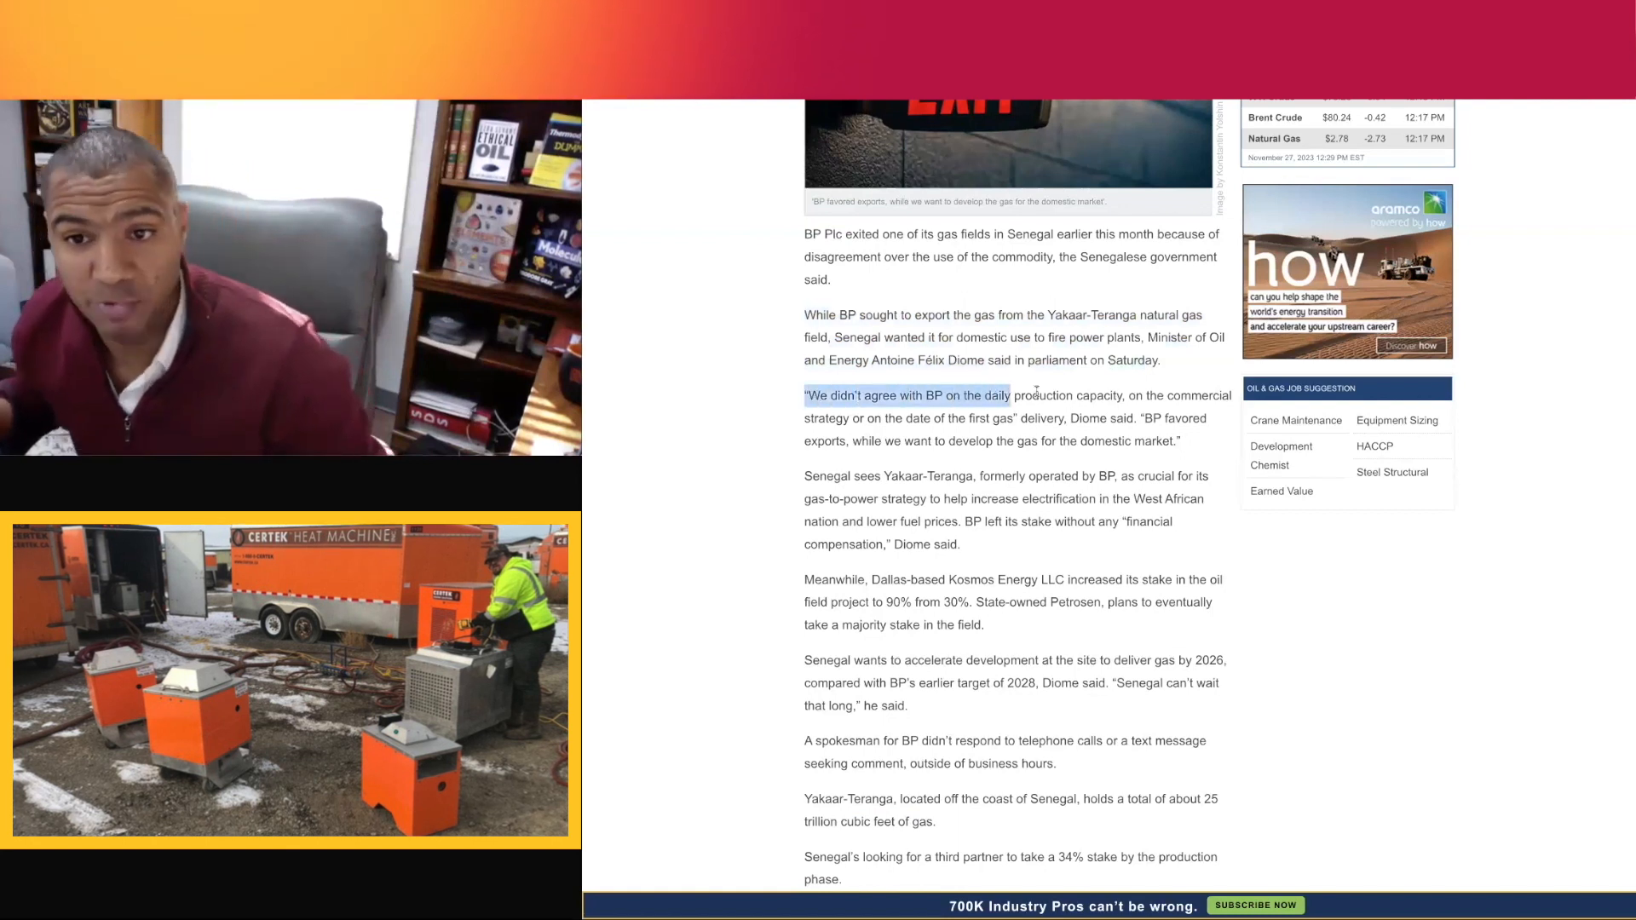
Step: Highlight the BP disagreement quote across its two lines
{"action": "left_click_drag", "start_coordinate": [1010, 396], "coordinate": [885, 418]}
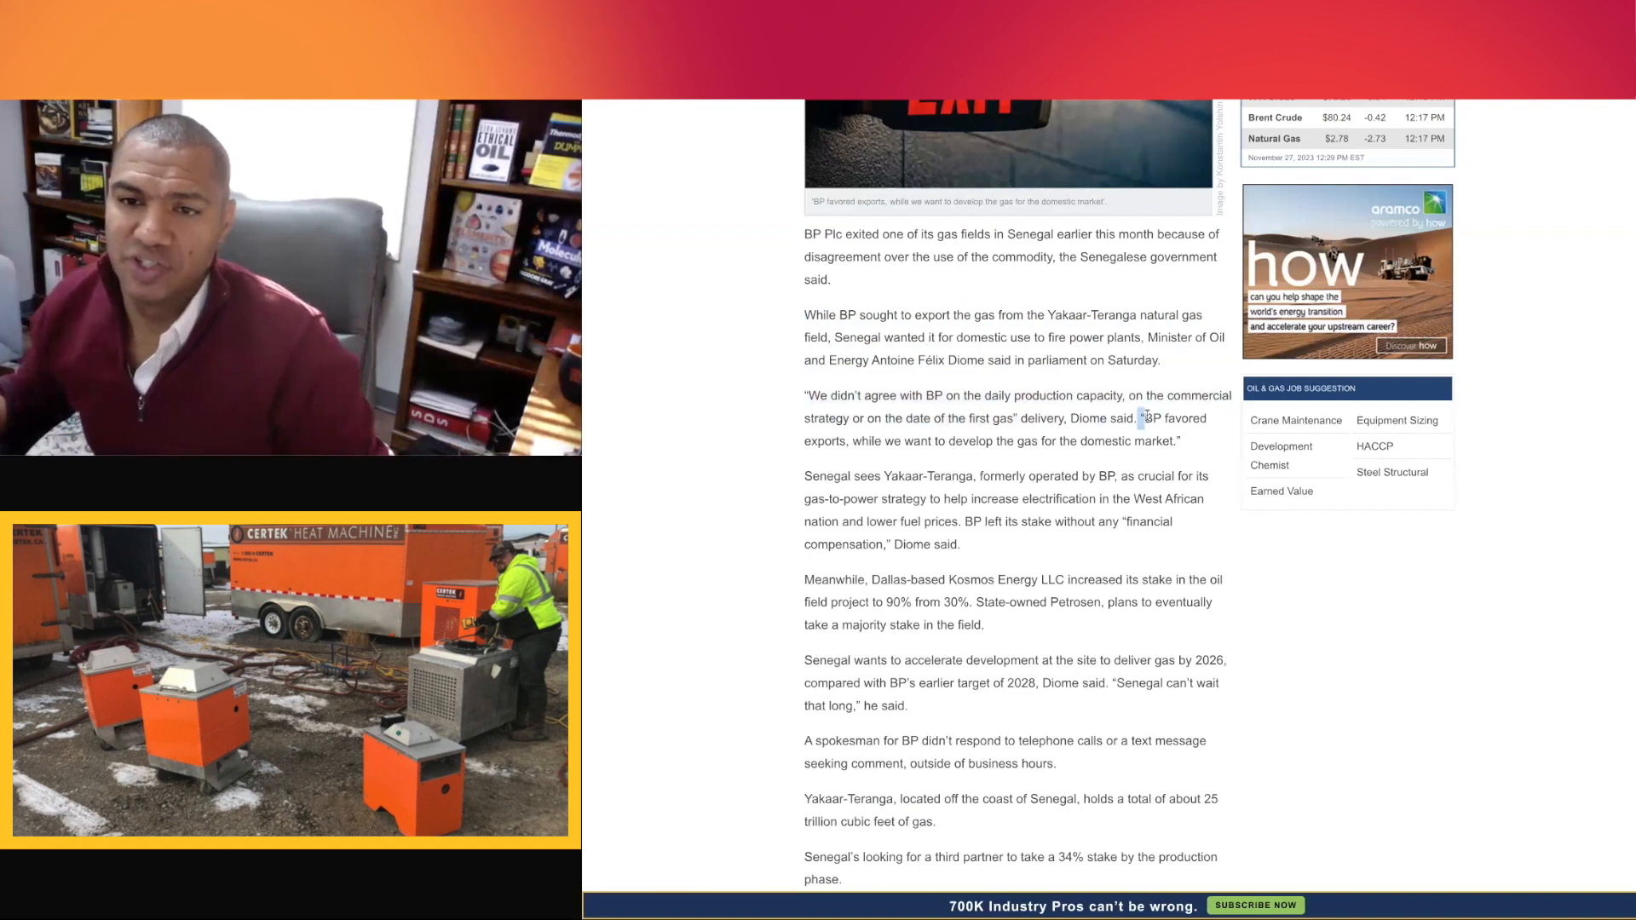
{"action": "left_click_drag", "start_coordinate": [1143, 419], "coordinate": [915, 441]}
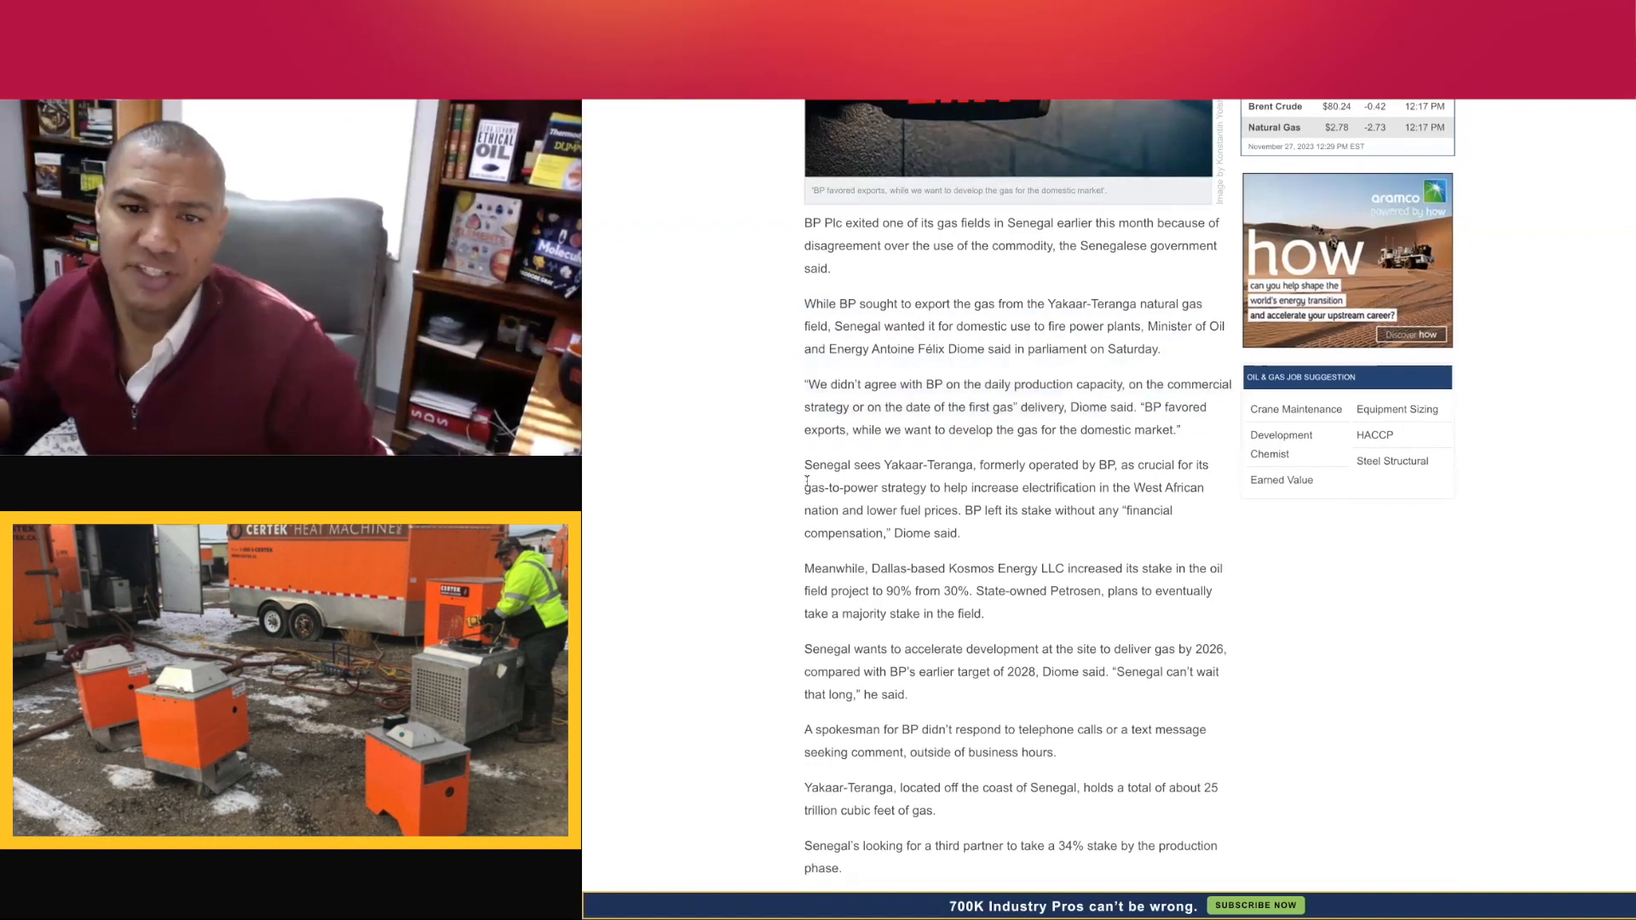
Step: Highlight the Kosmos 90% stake sentence through Petrosen's majority-stake plans
{"action": "scroll", "scroll_direction": "down", "scroll_amount": 3}
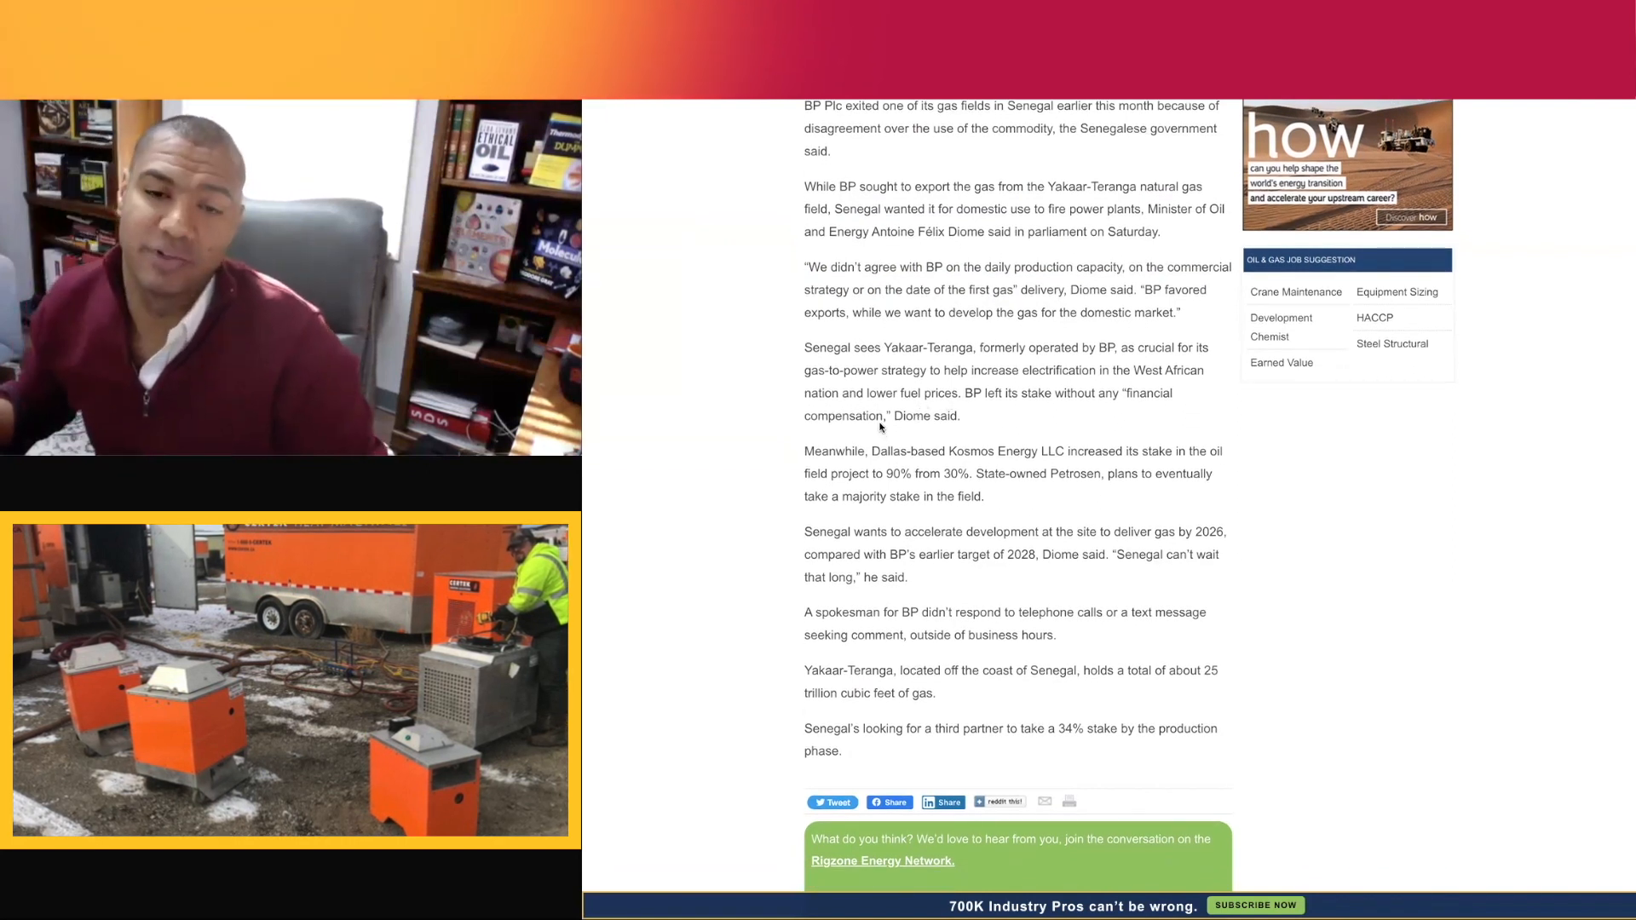
{"action": "scroll", "scroll_direction": "down", "scroll_amount": 3}
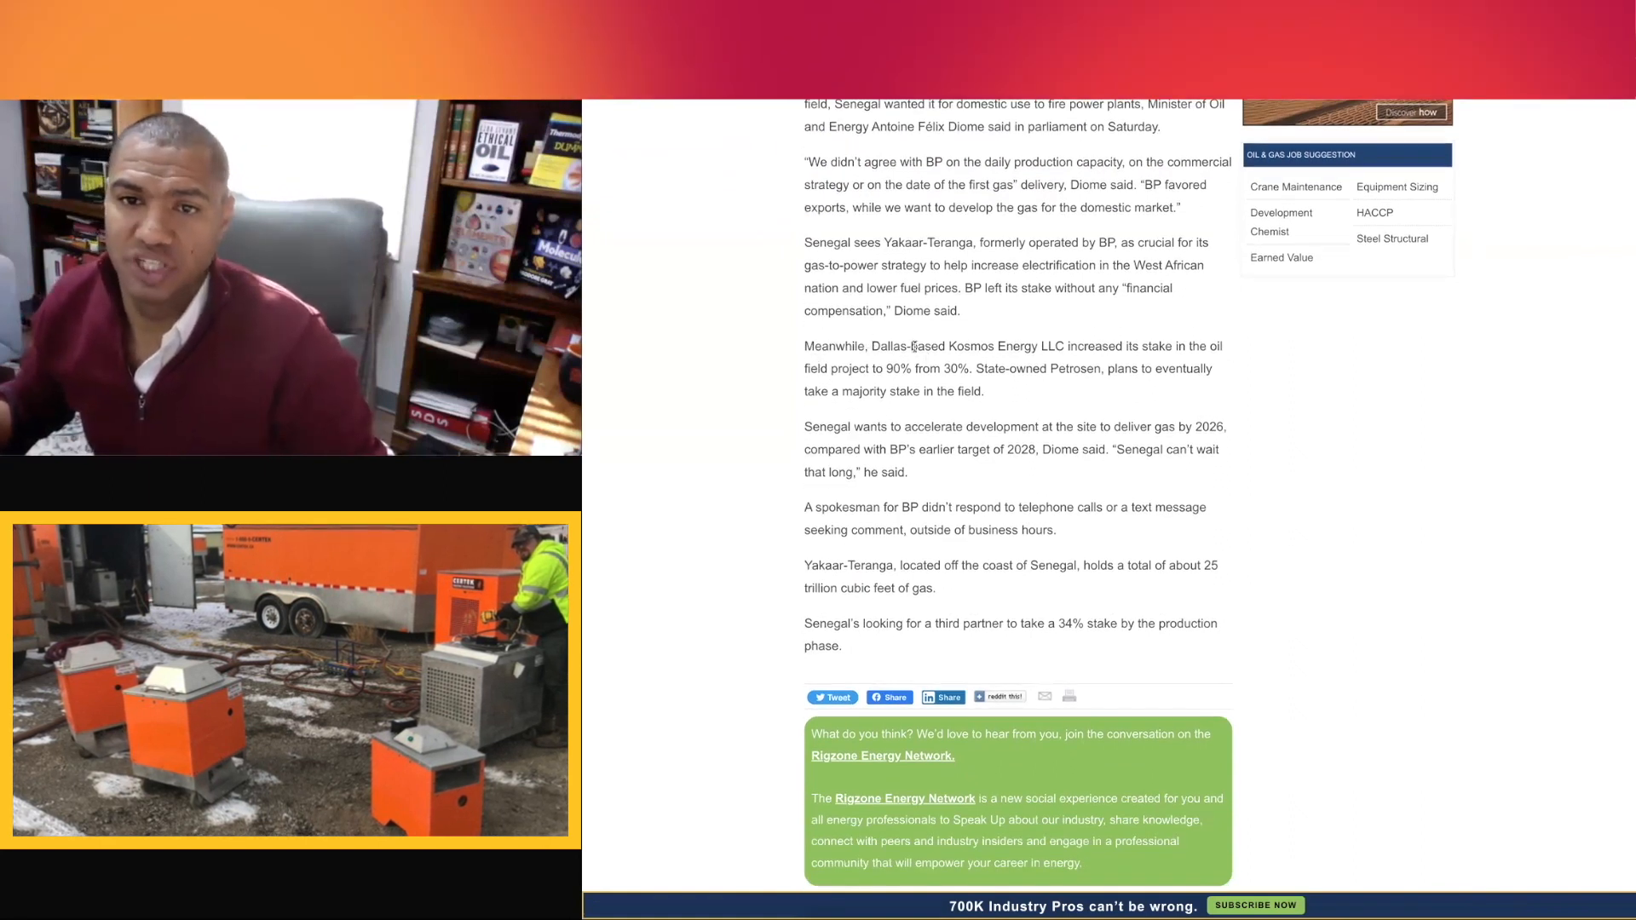
{"action": "left_click_drag", "start_coordinate": [872, 345], "coordinate": [1221, 345]}
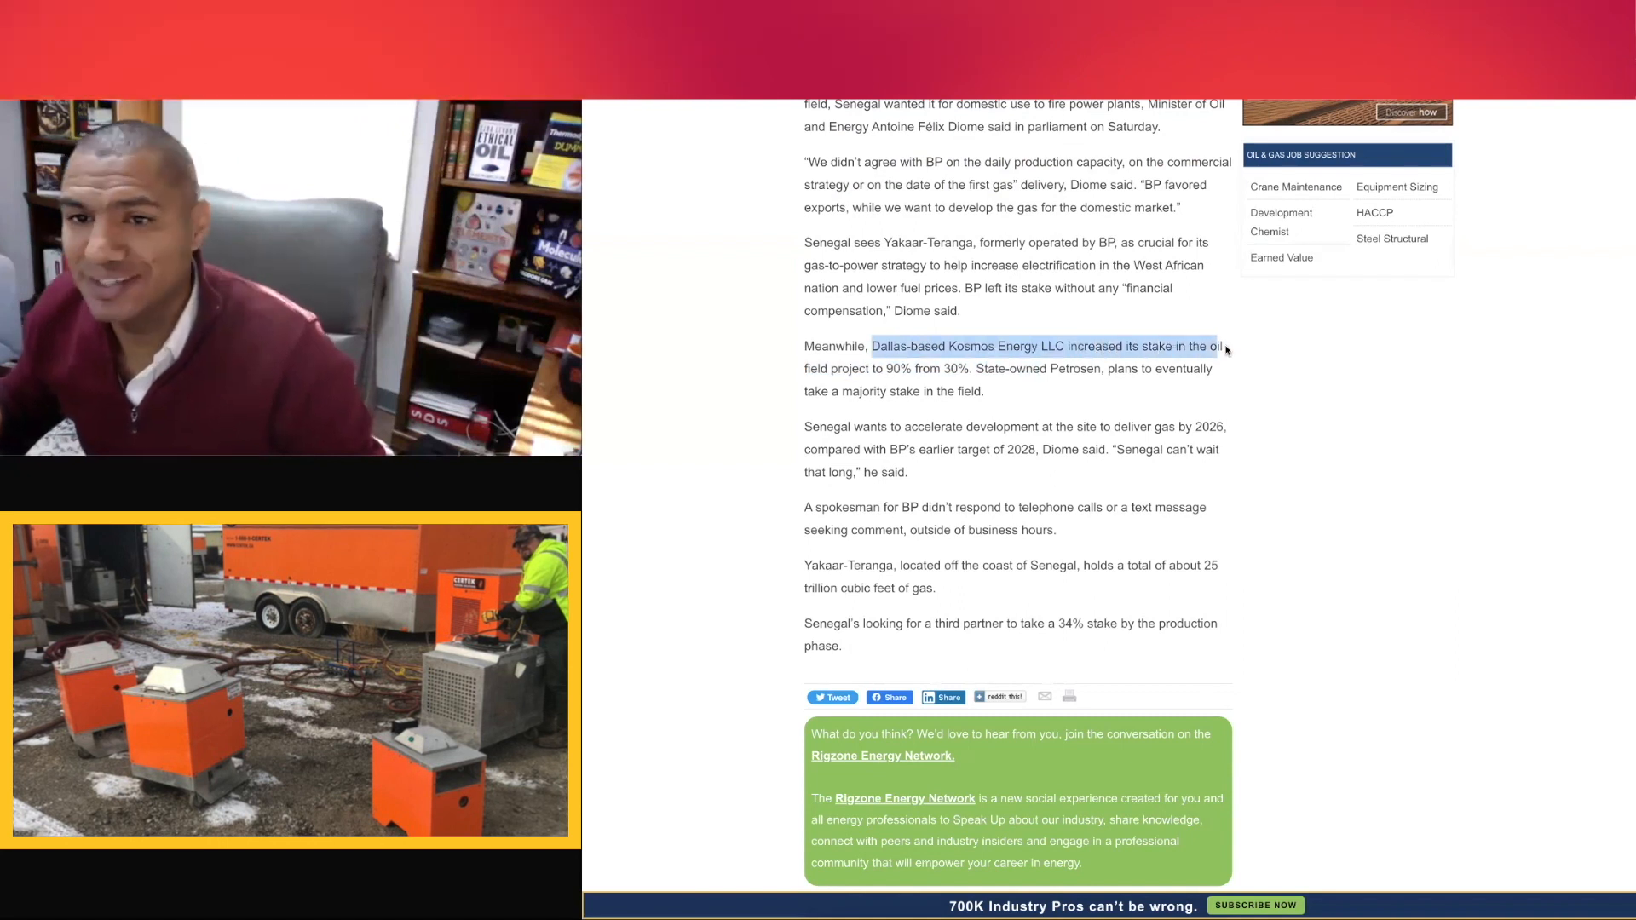
{"action": "left_click_drag", "start_coordinate": [1225, 345], "coordinate": [919, 381]}
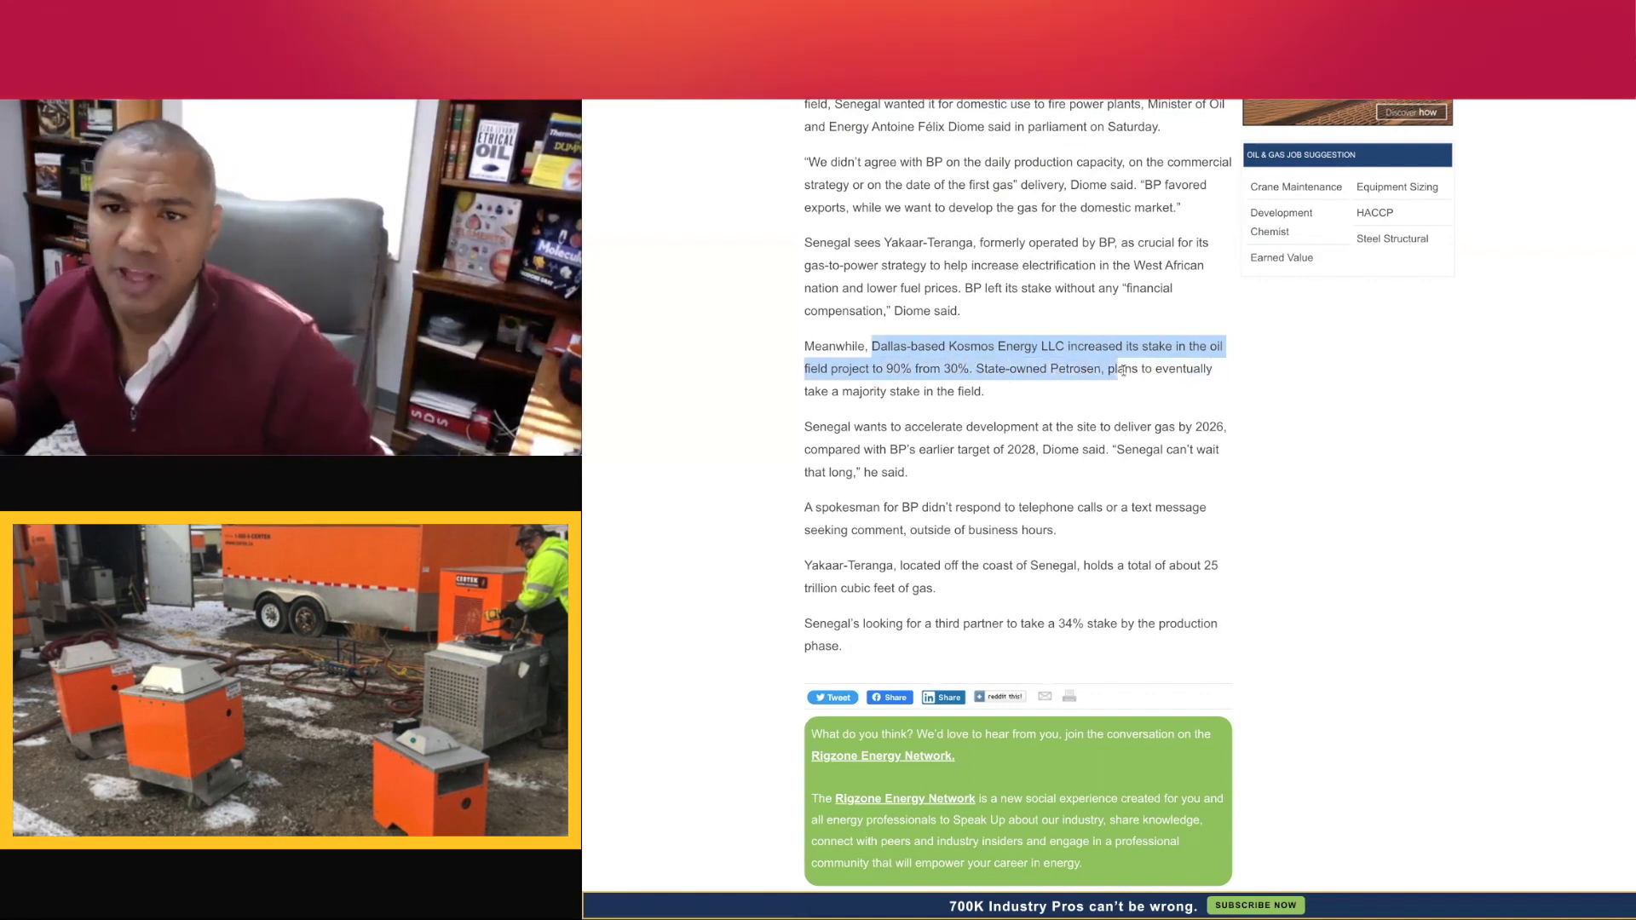
{"action": "left_click_drag", "start_coordinate": [1122, 368], "coordinate": [924, 391]}
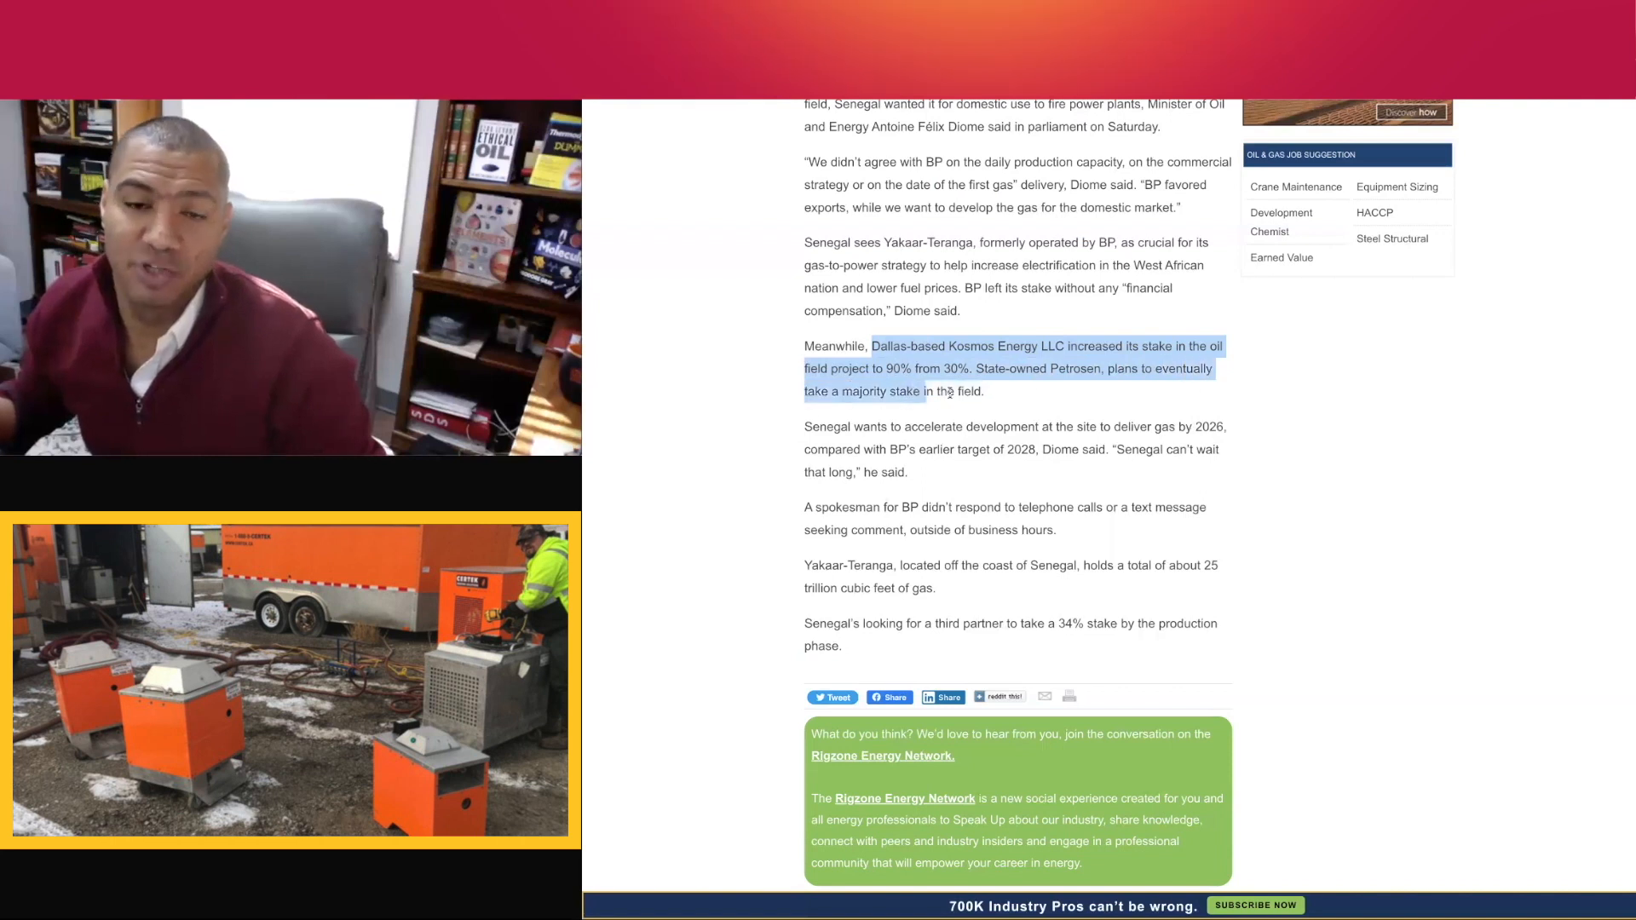
Step: Highlight the 2026 gas target passage and scroll to 'More from this author'
{"action": "scroll", "scroll_direction": "down", "scroll_amount": 3}
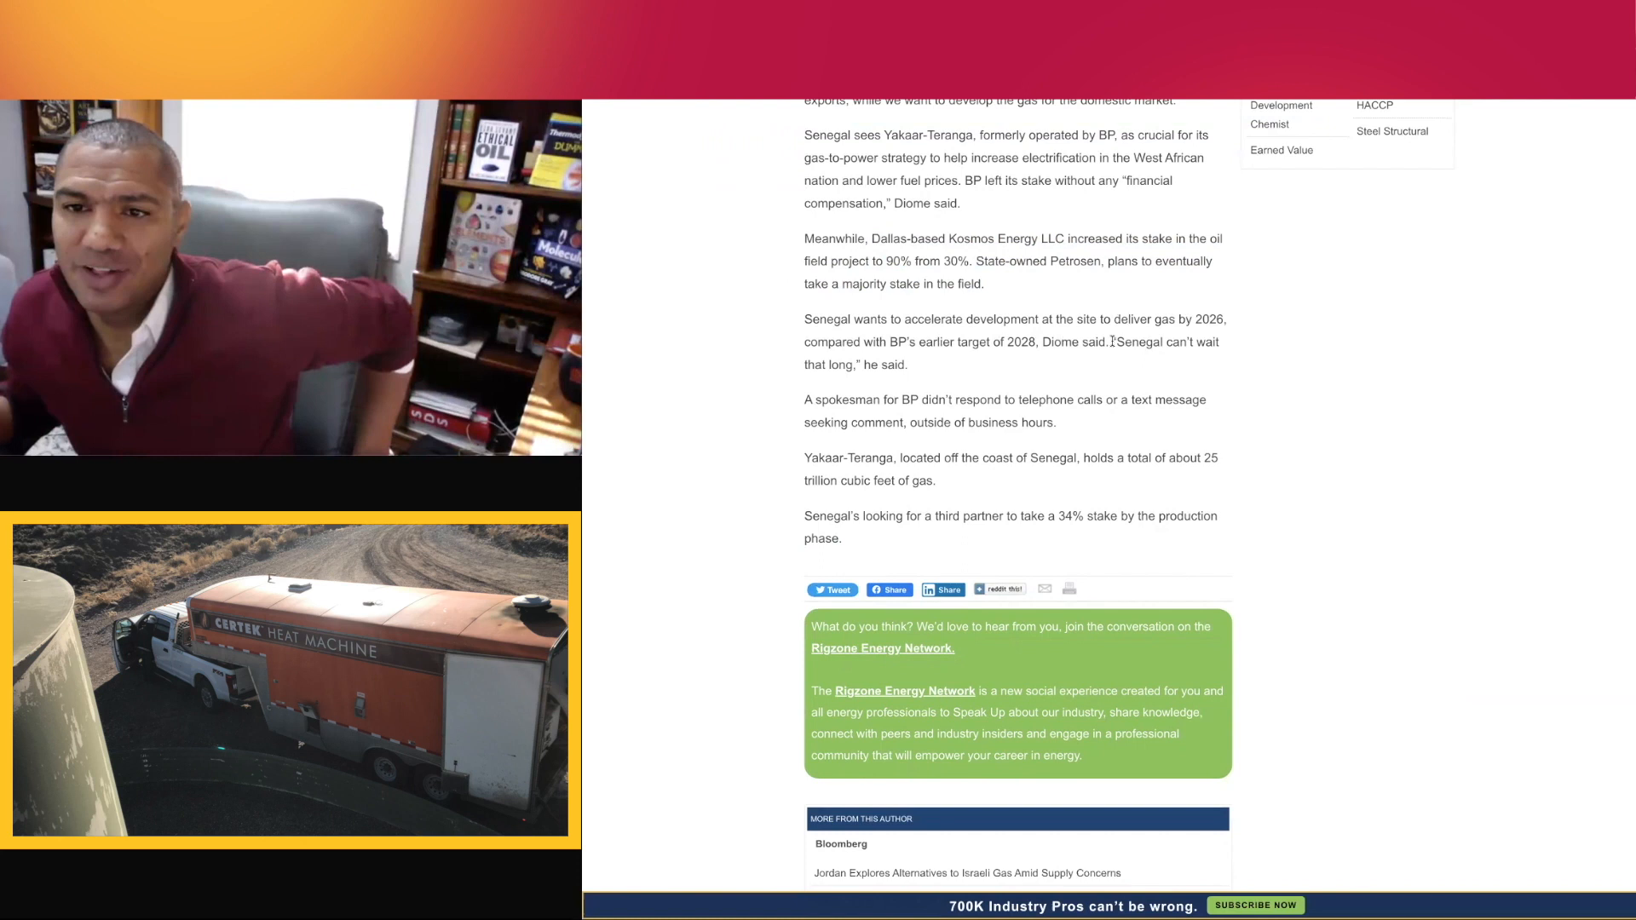
{"action": "left_click_drag", "start_coordinate": [1115, 342], "coordinate": [906, 364]}
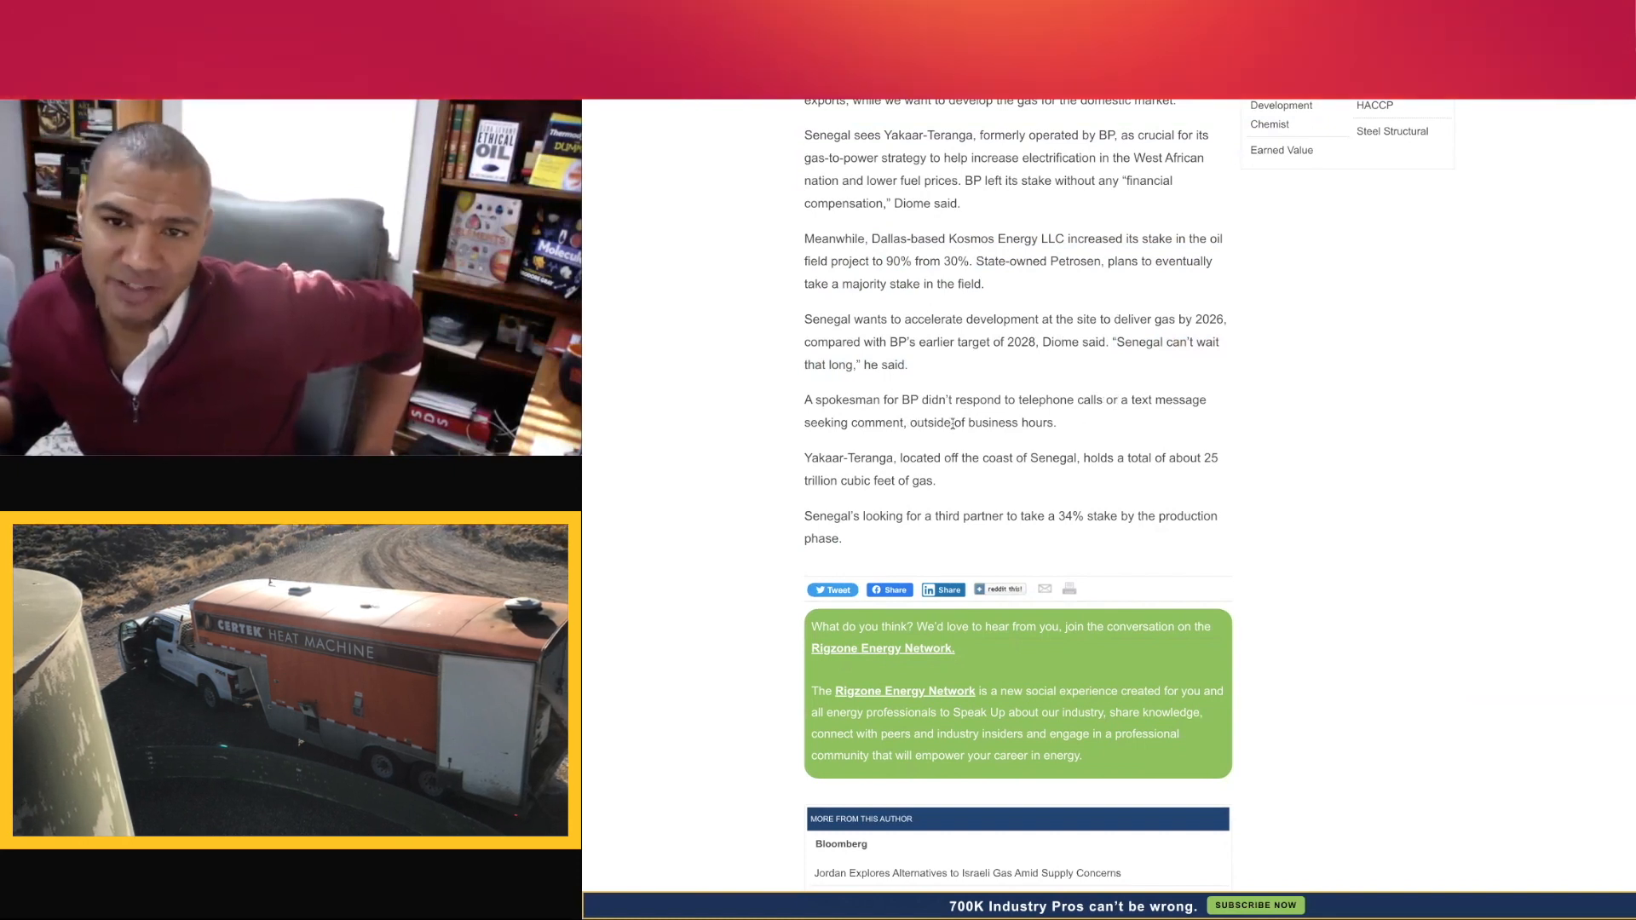
{"action": "scroll", "scroll_direction": "down", "scroll_amount": 3}
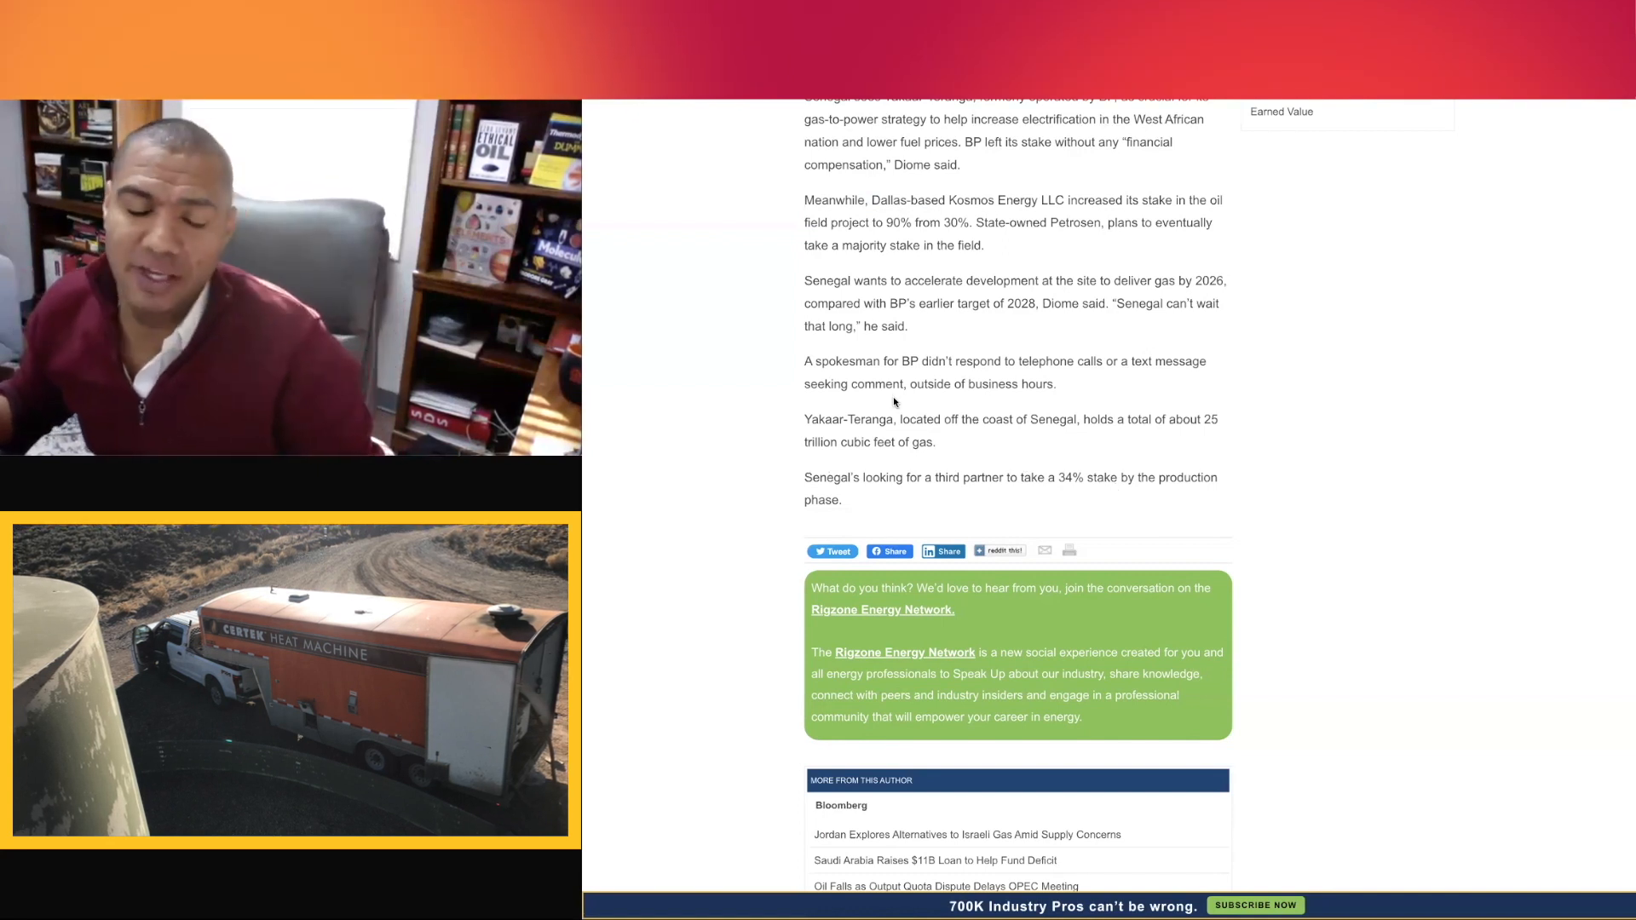
Step: Scroll back to the opening paragraphs and double-click the word 'nation'
{"action": "scroll", "scroll_direction": "up", "scroll_amount": 3}
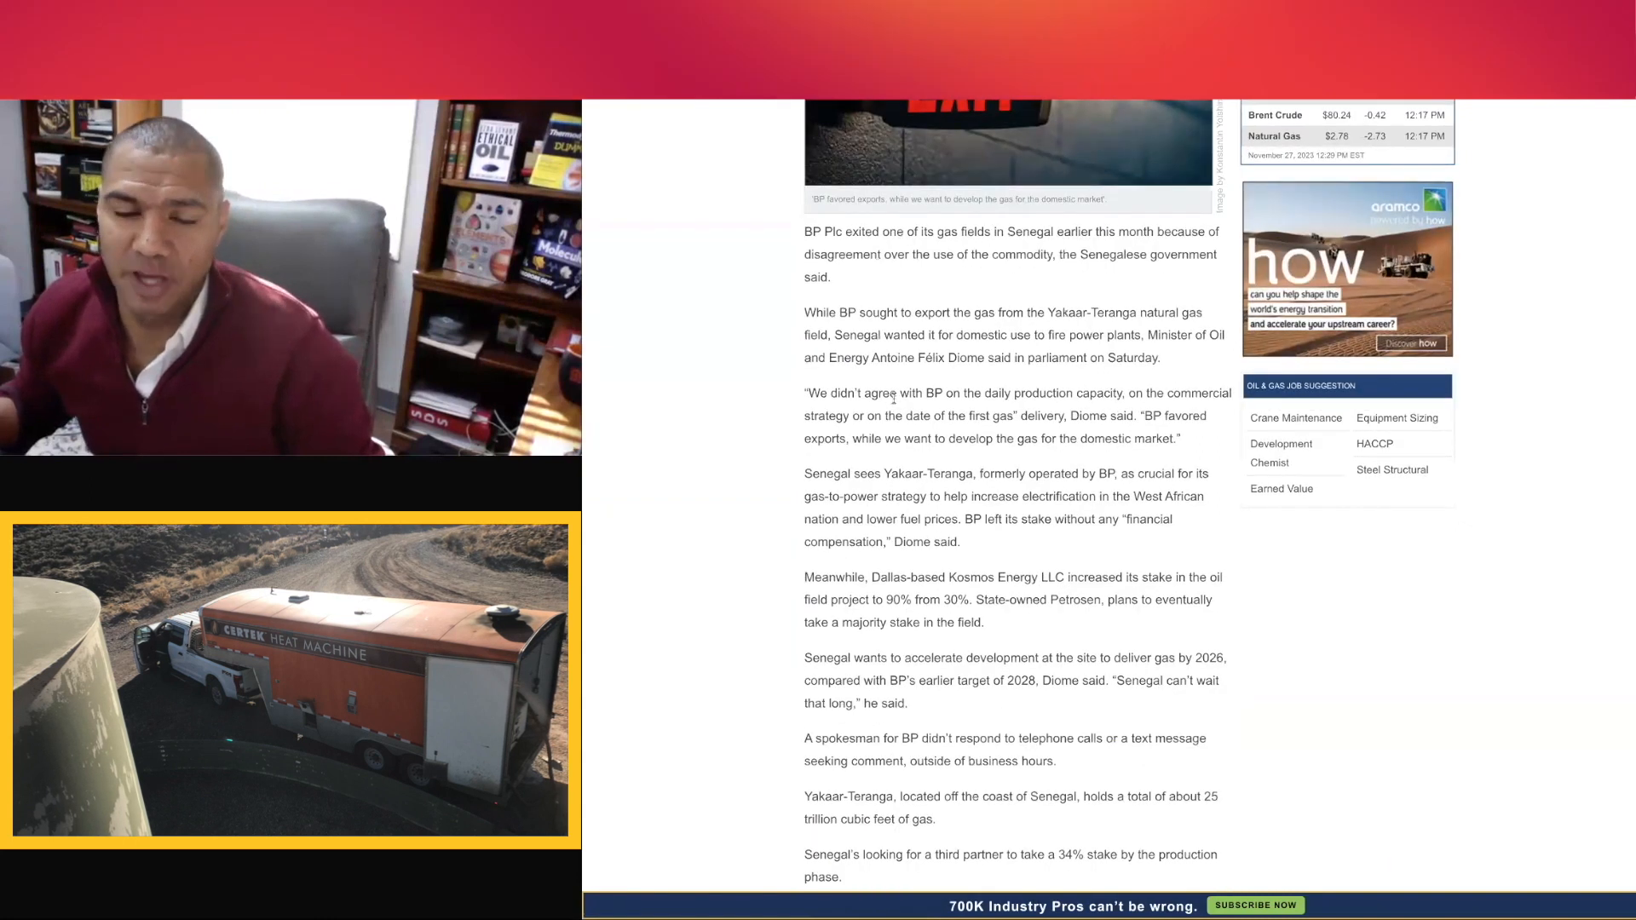
{"action": "scroll", "scroll_direction": "down", "scroll_amount": 3}
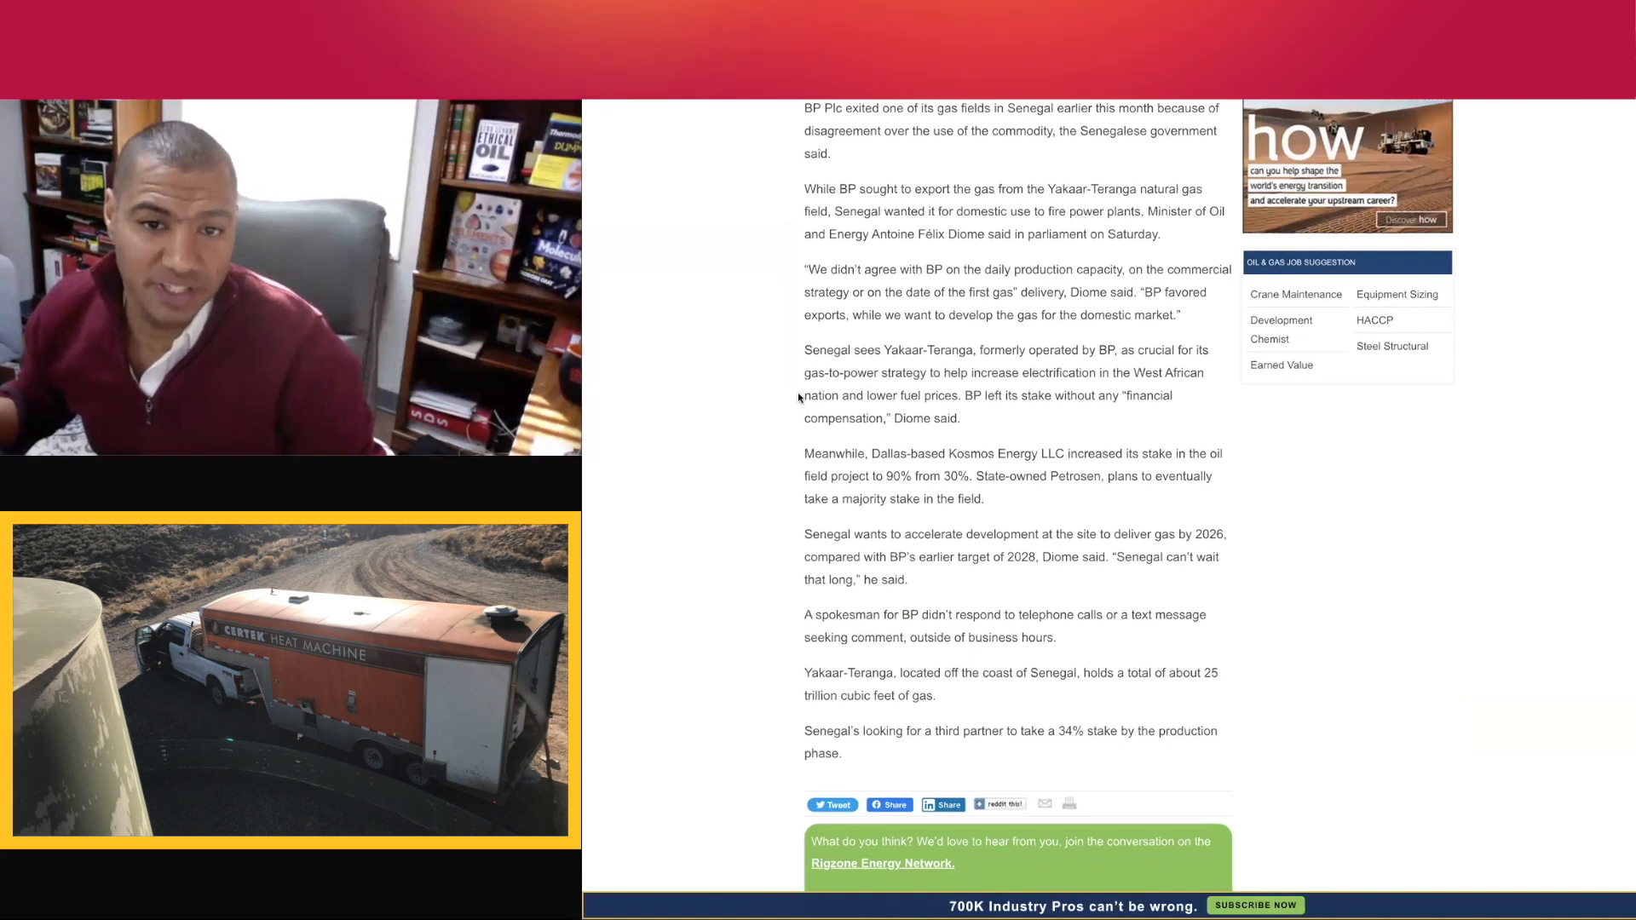
{"action": "double_click", "coordinate": [818, 395]}
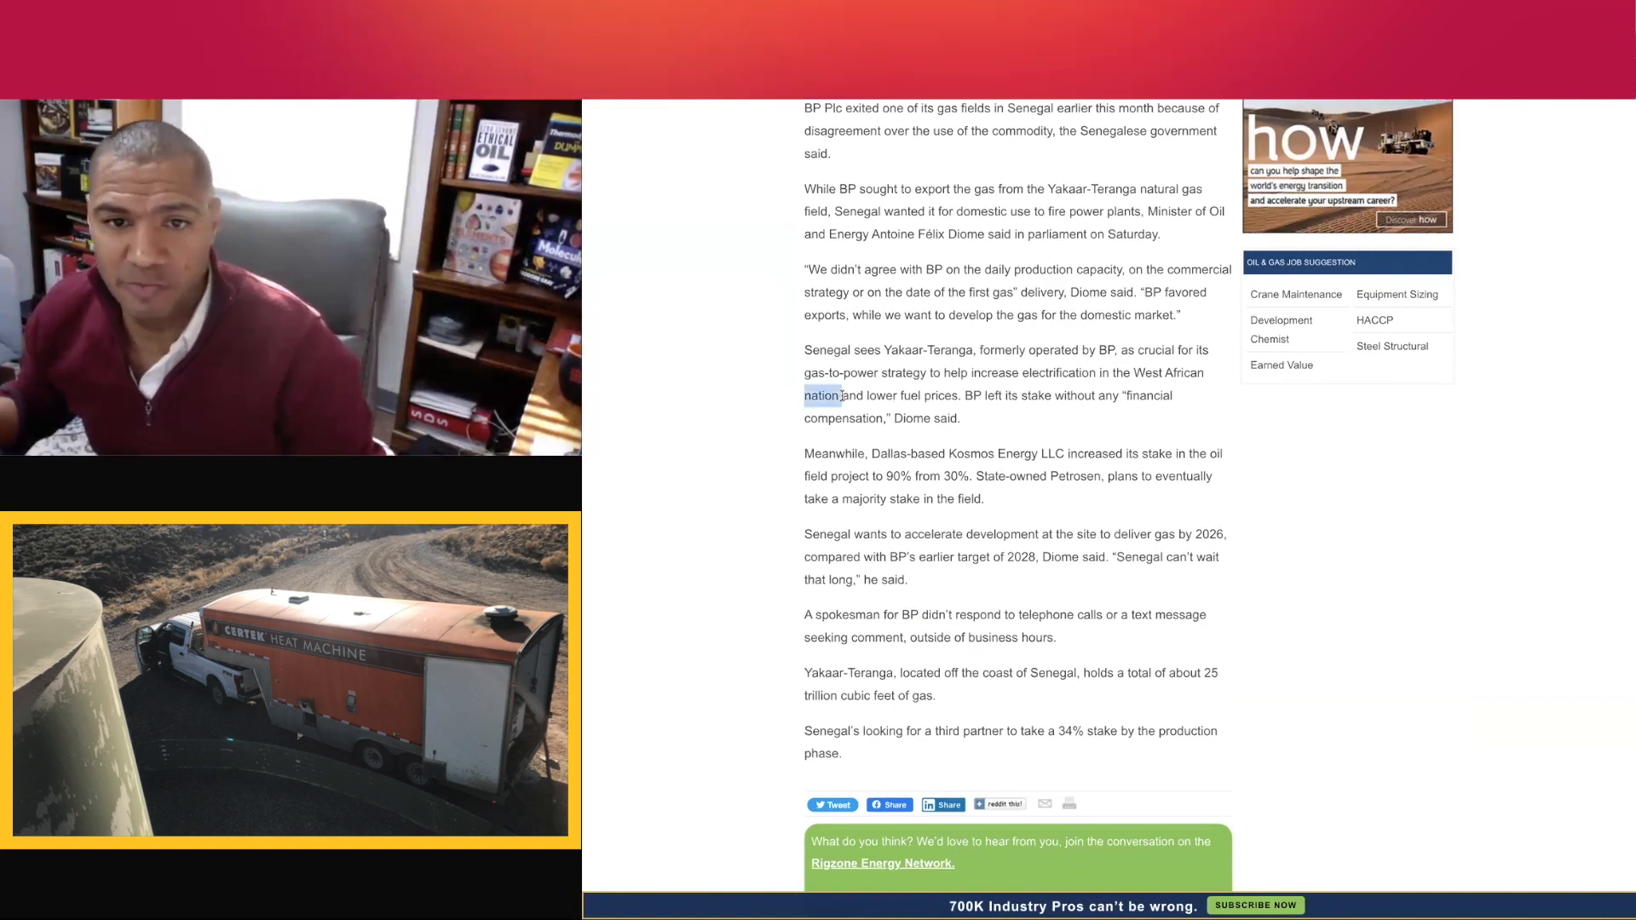